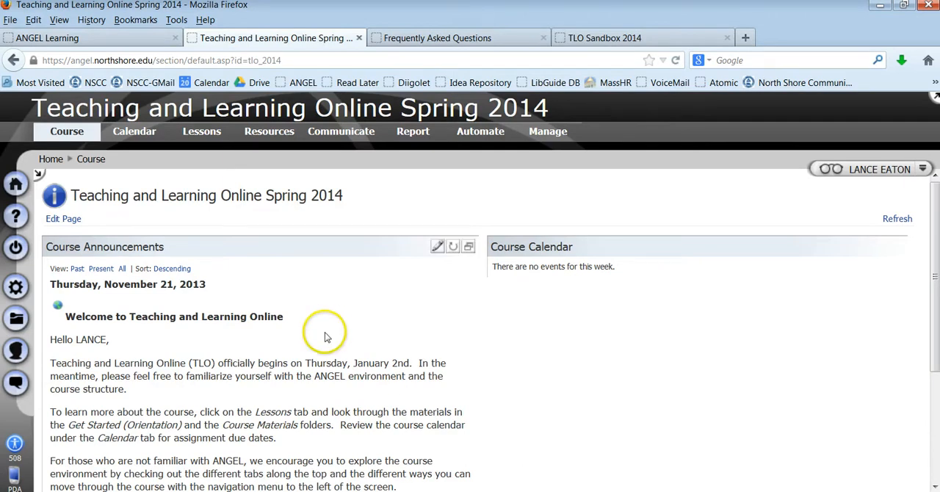
mouse_move(392, 359)
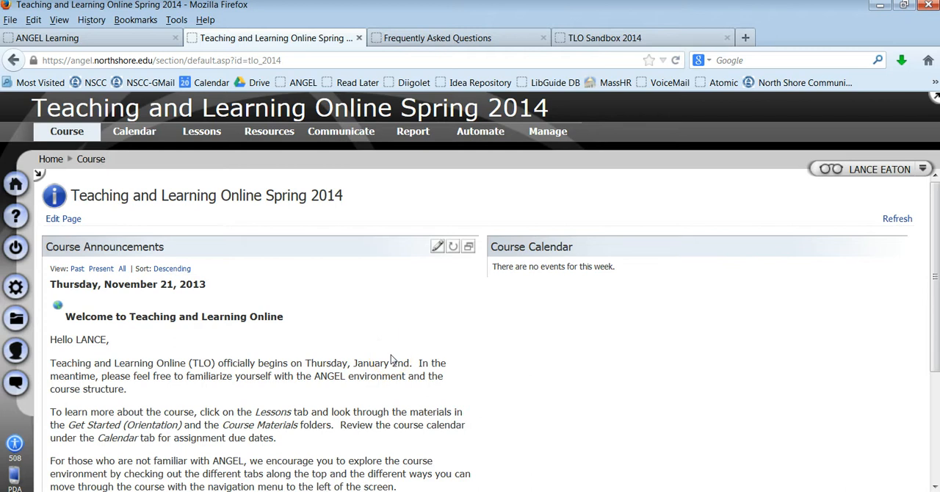
- Show the course calendar for January 2014 with TLO Starts and module start dates
scroll(down, 3)
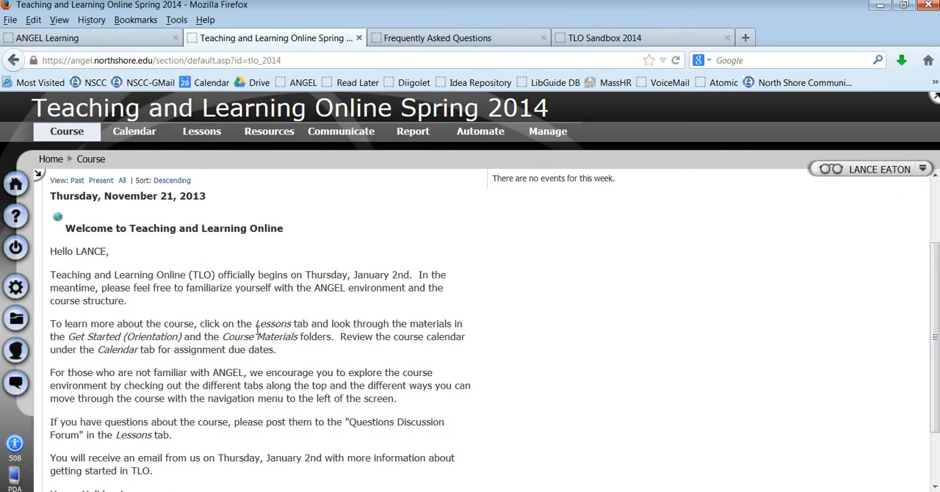
mouse_move(151, 117)
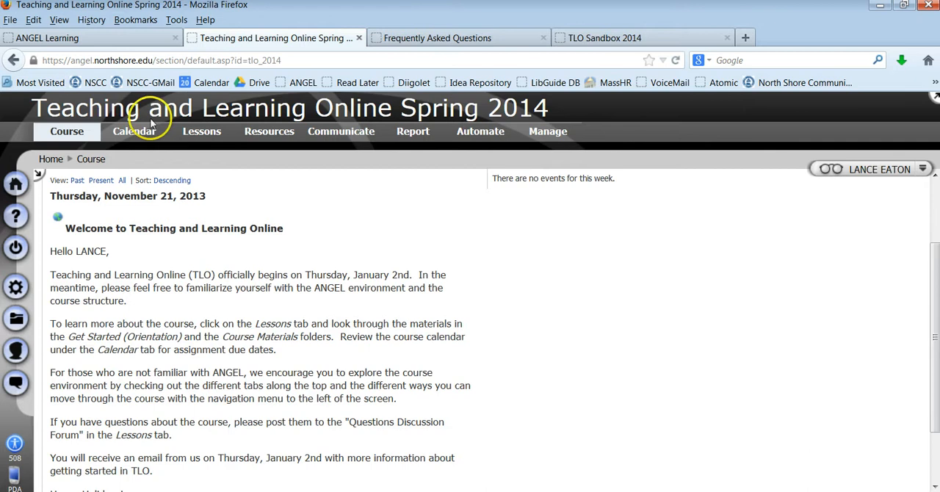
click(134, 130)
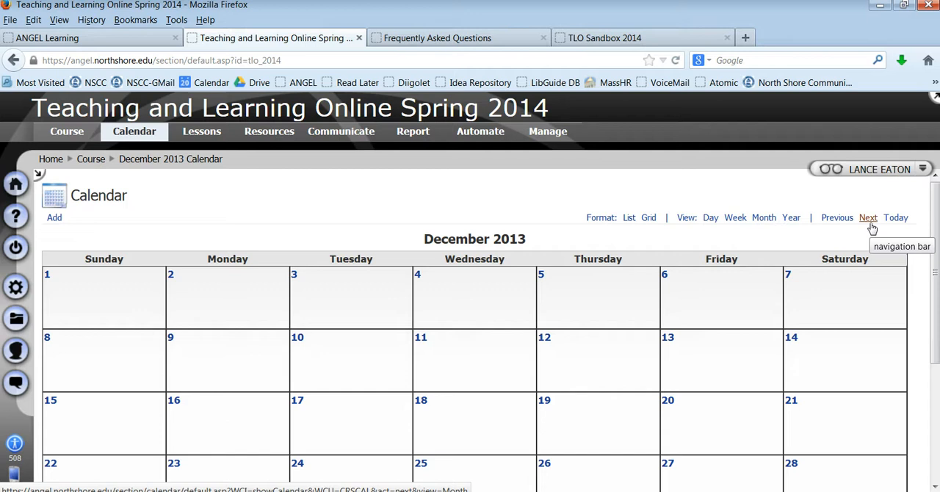
click(868, 217)
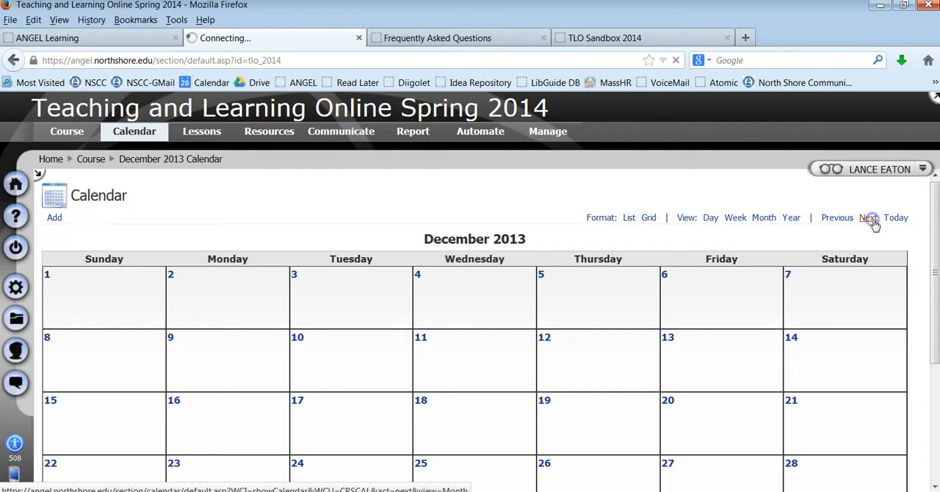
click(868, 217)
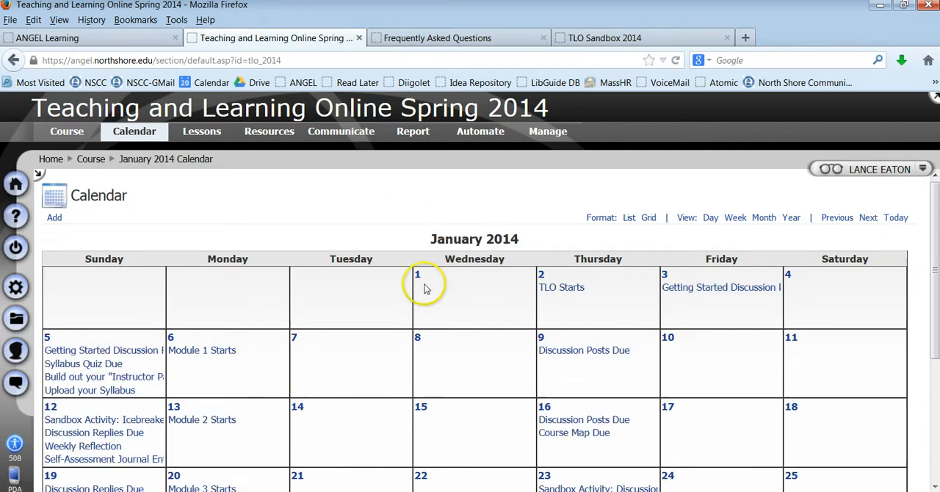
scroll(down, 3)
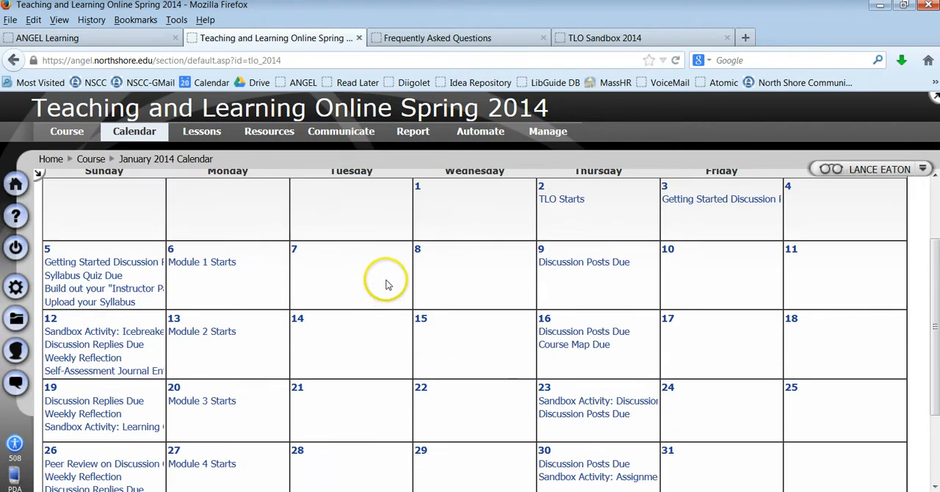
mouse_move(376, 281)
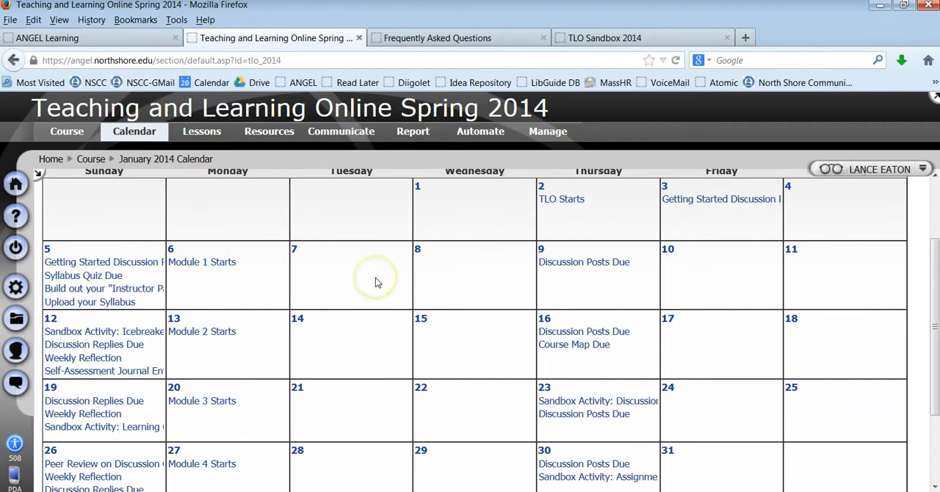
mouse_move(191, 288)
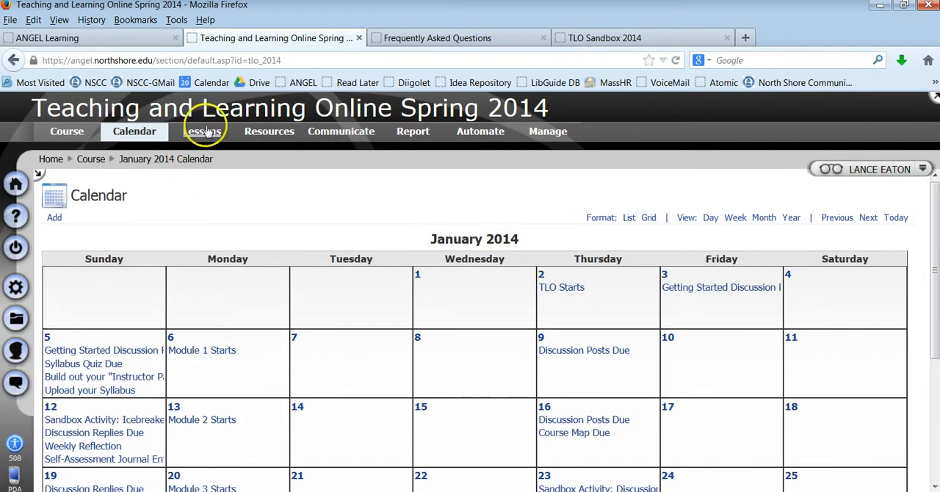
- Open the Get Started (Orientation) lesson folder and browse down to the Instructor Page sandbox activity
click(202, 132)
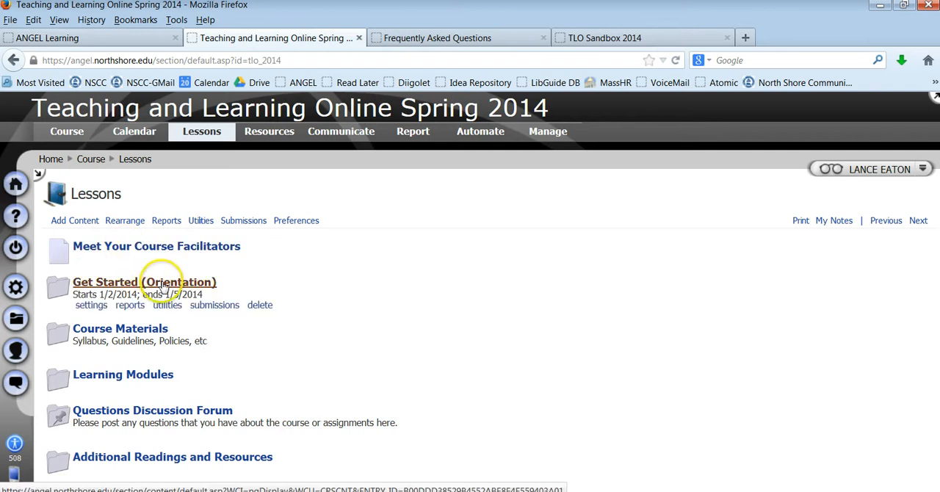
click(144, 282)
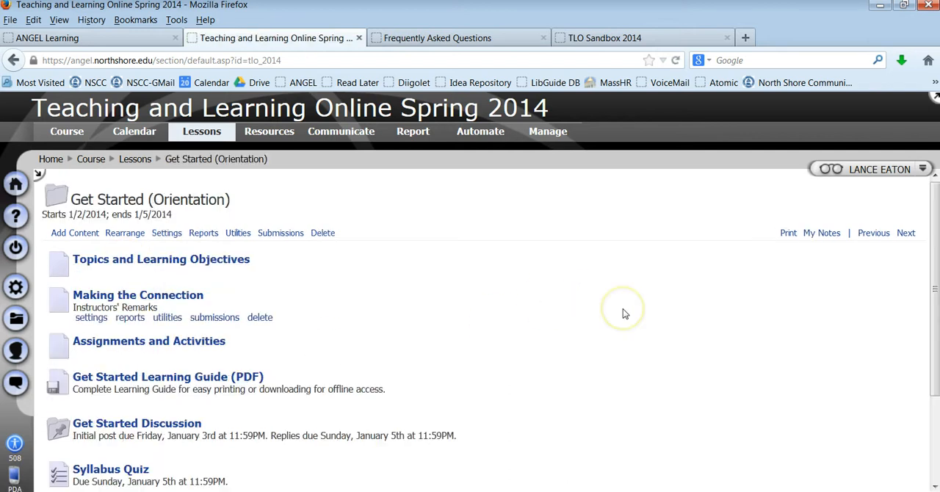
mouse_move(623, 308)
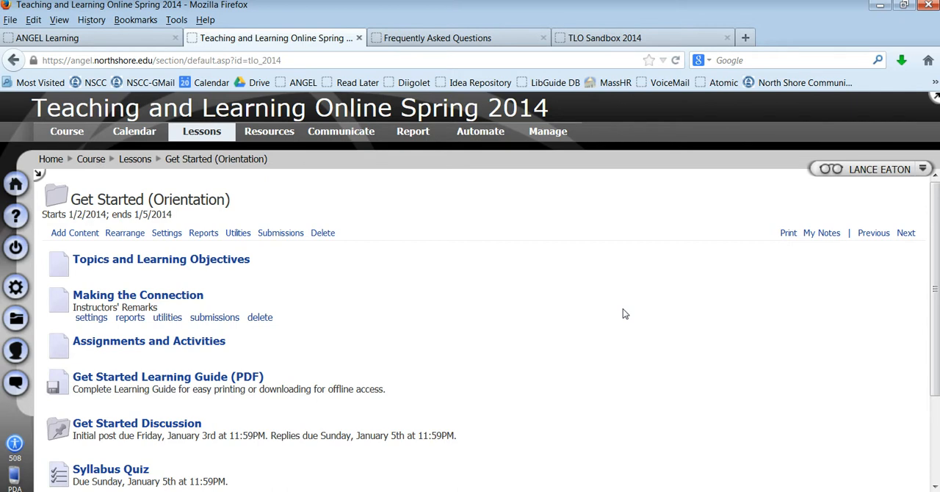
scroll(down, 3)
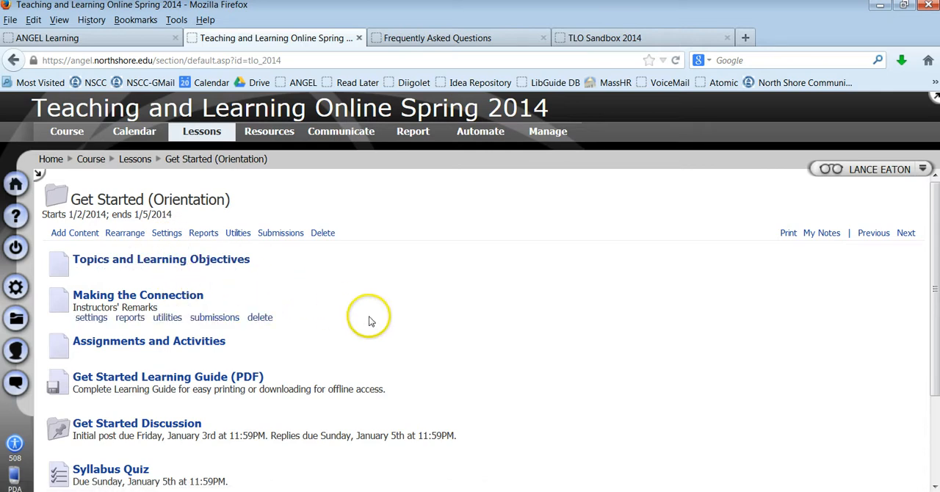
scroll(down, 3)
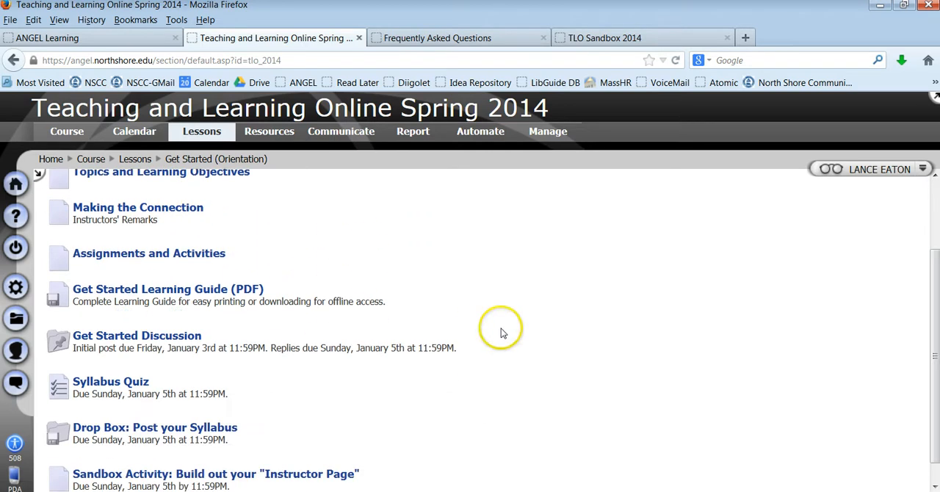
mouse_move(374, 284)
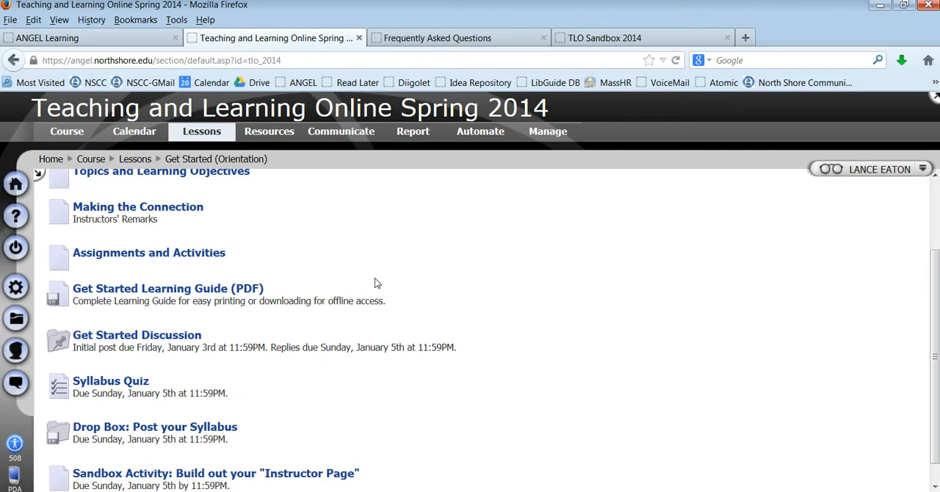
mouse_move(167, 288)
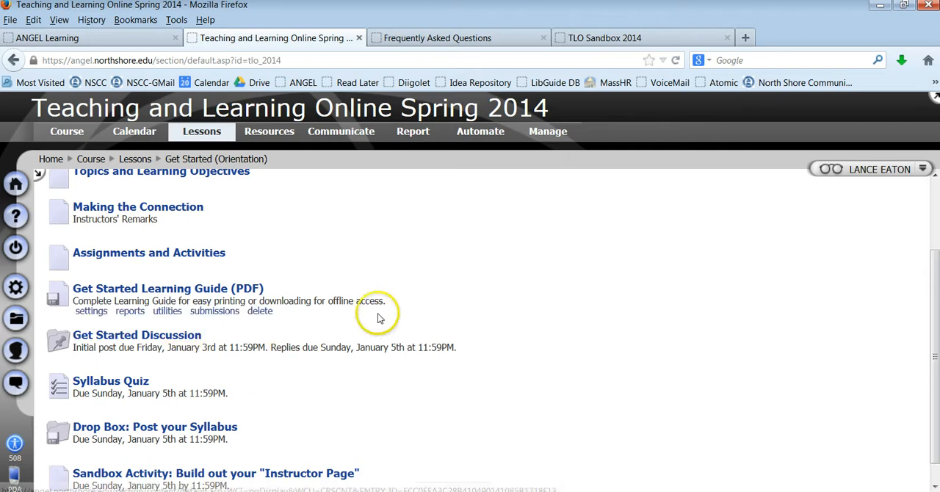
scroll(down, 3)
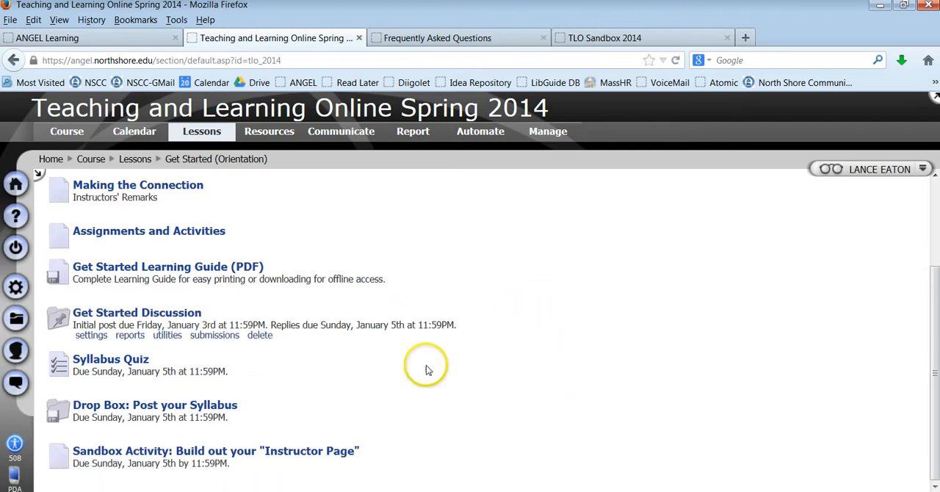
mouse_move(423, 409)
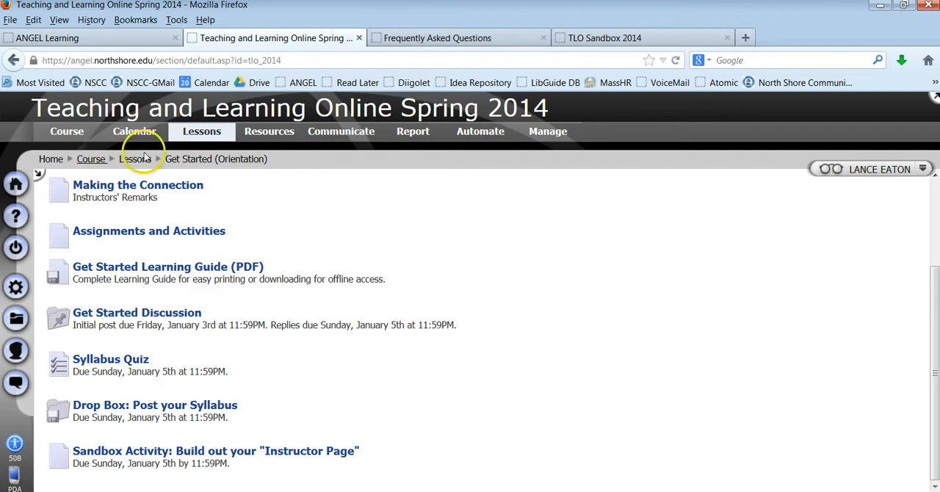
- Go back to the lessons list and open Course Materials, from Syllabus to Frequently Asked Questions
click(135, 159)
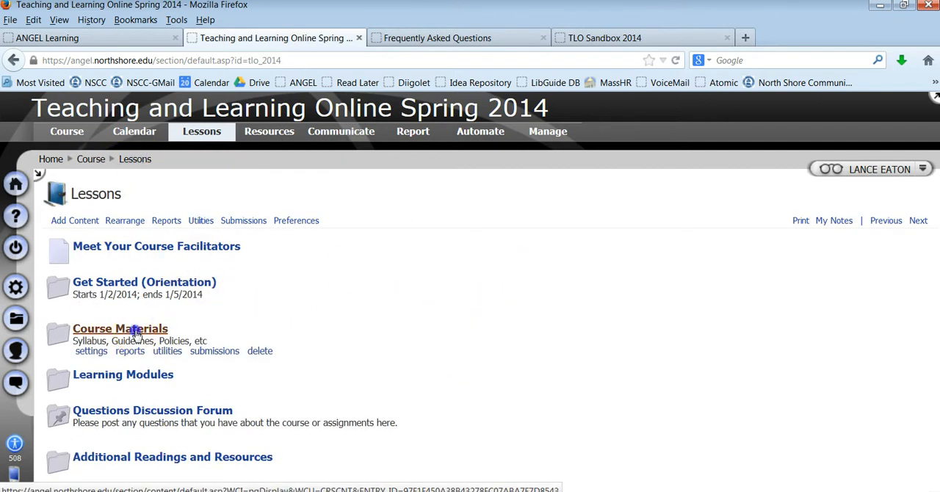
click(119, 328)
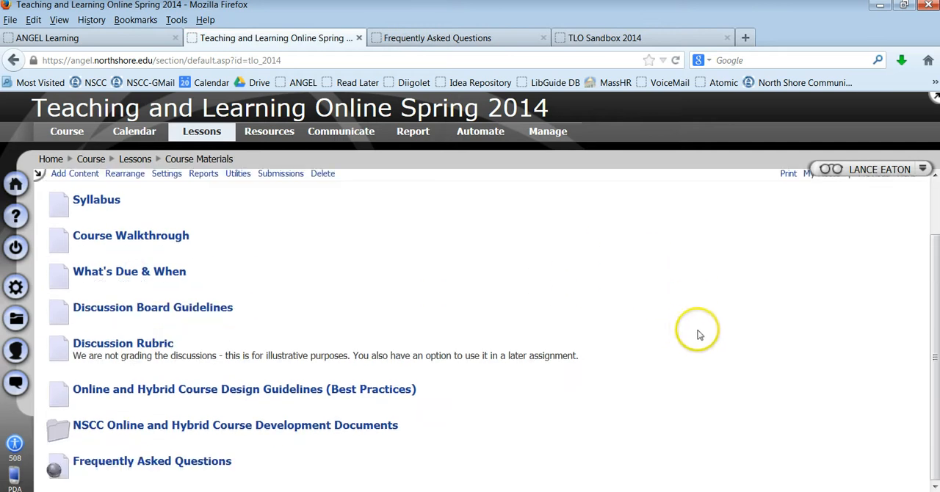
mouse_move(153, 307)
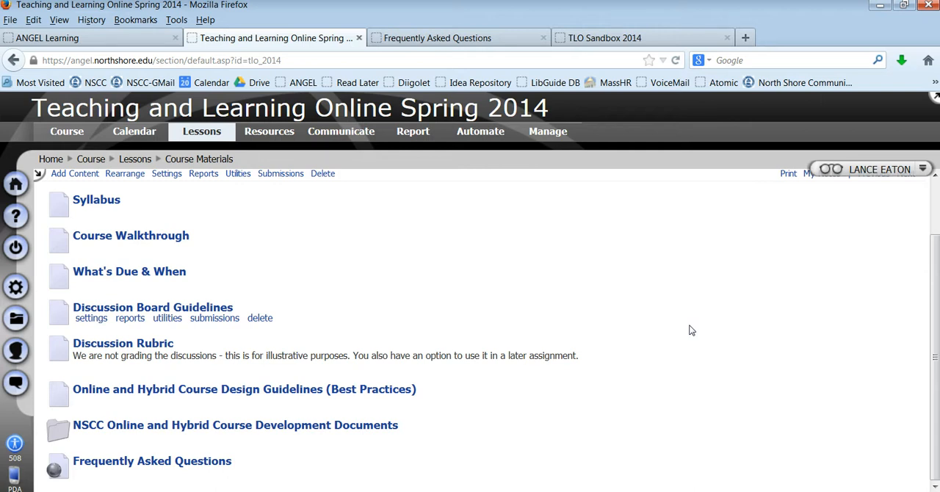
mouse_move(792, 386)
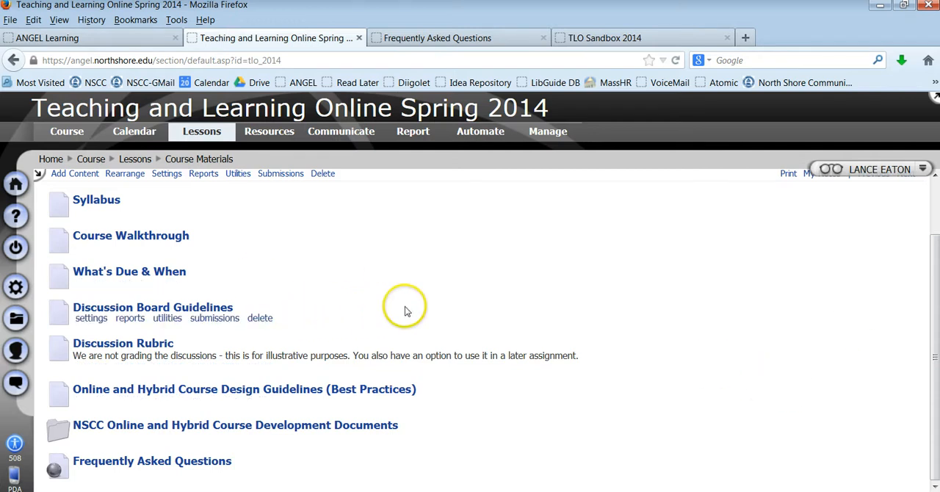
mouse_move(668, 362)
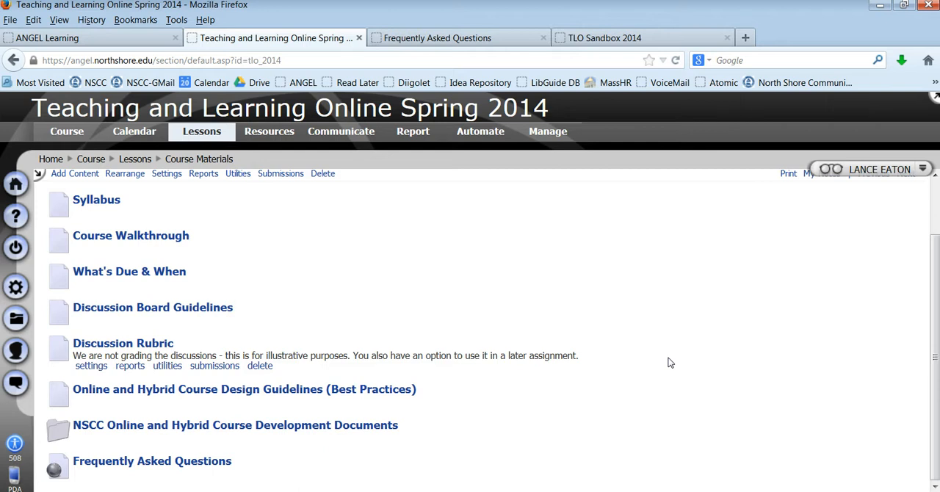
mouse_move(708, 354)
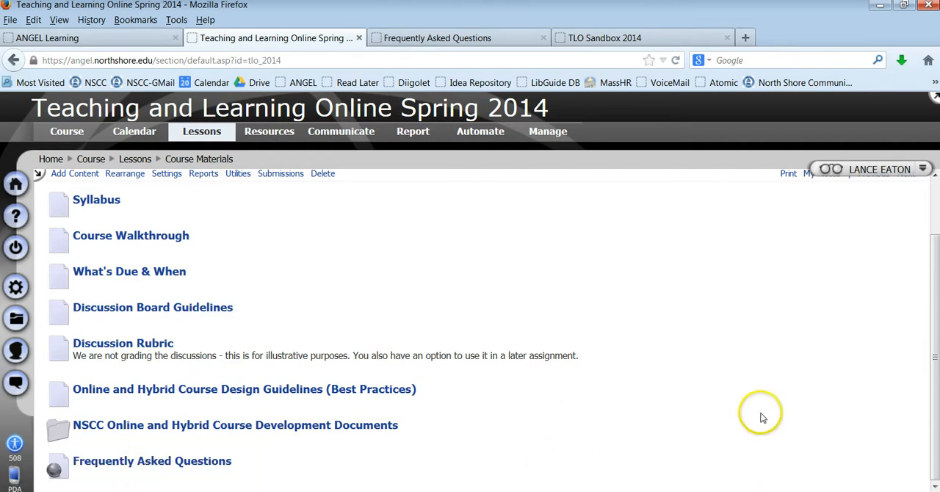
mouse_move(176, 469)
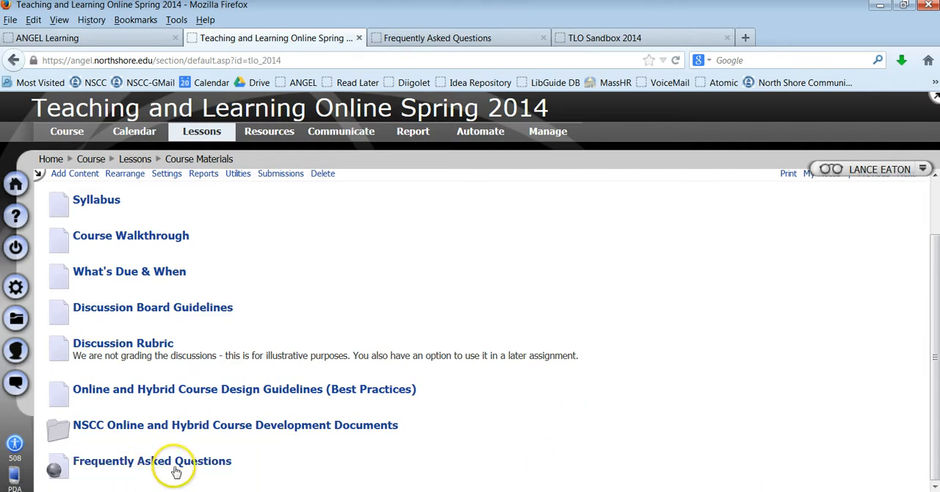
- Open the Frequently Asked Questions link, loading the F.A.Q for TLO Google Doc
click(152, 461)
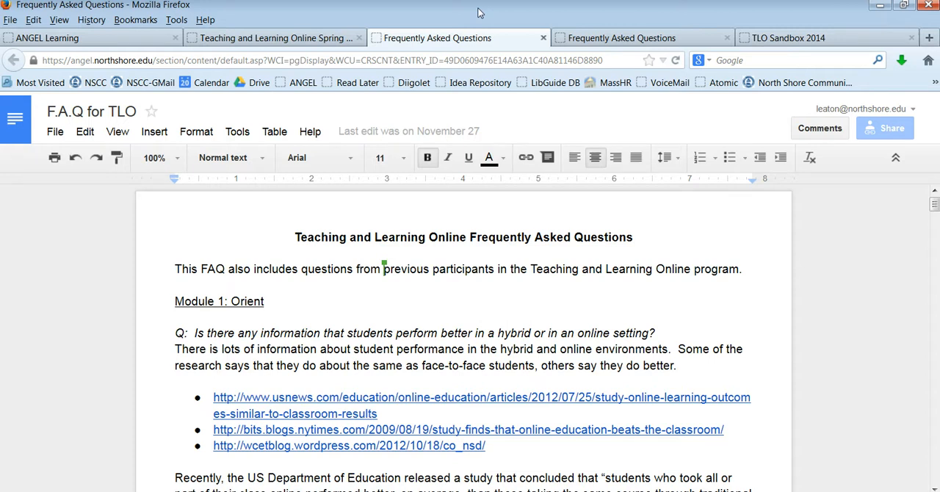
mouse_move(308, 37)
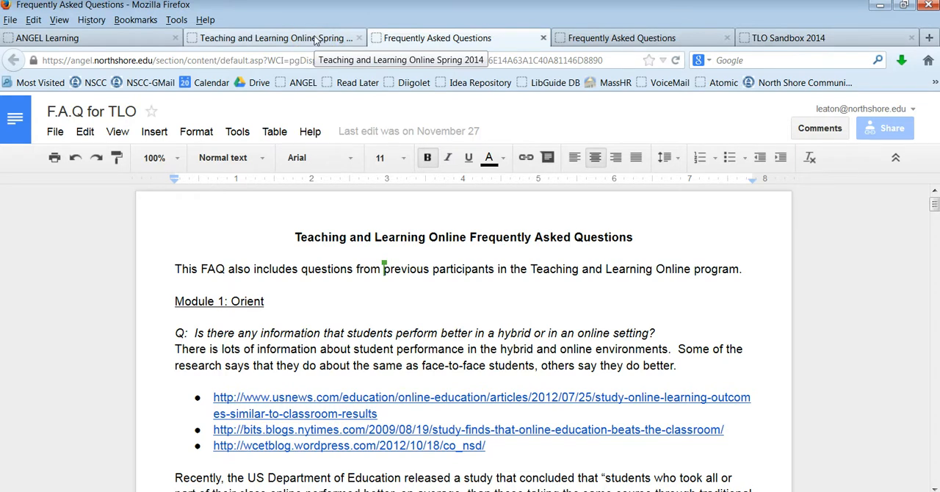
- Switch back to the Teaching and Learning Online Spring 2014 browser tab
click(272, 38)
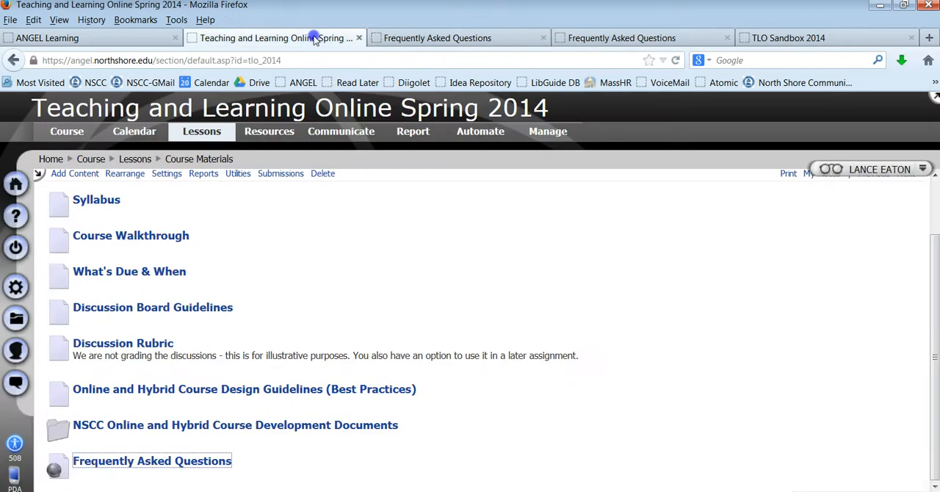
mouse_move(776, 266)
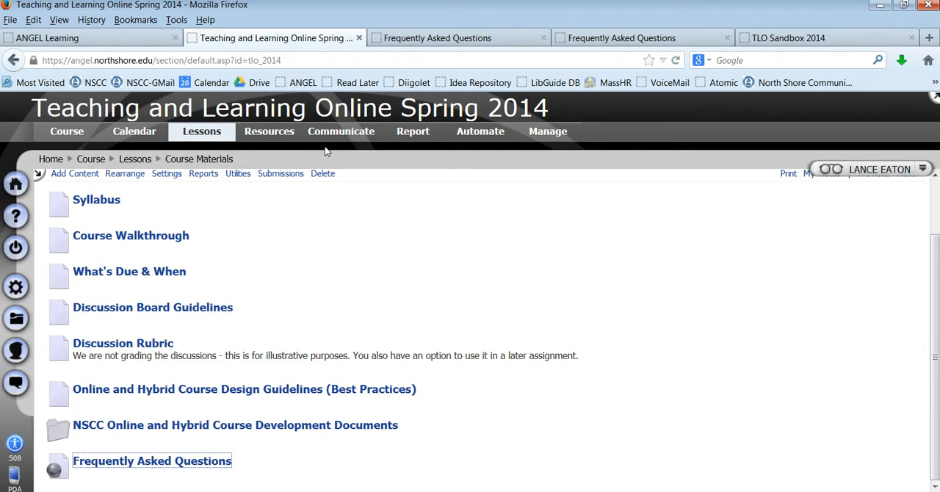
mouse_move(341, 131)
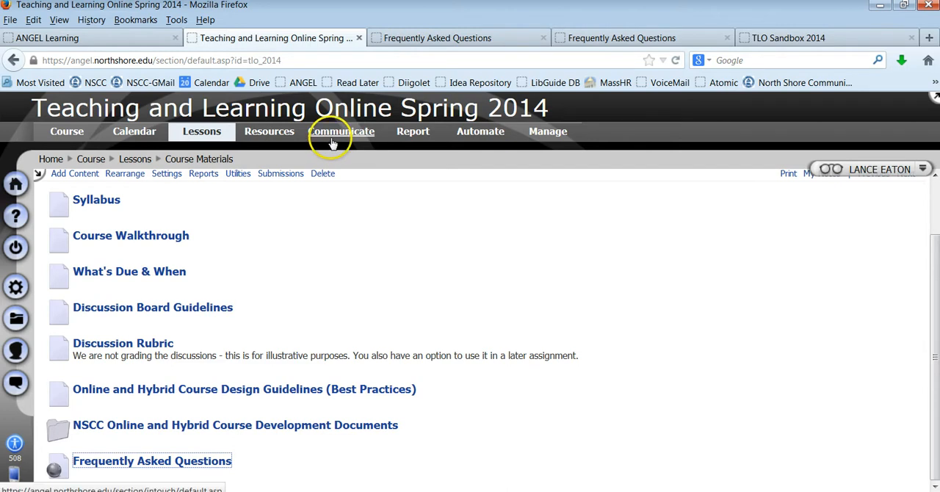
- Open the Communicate page and scroll through the discussion forums and Course Mail
click(341, 132)
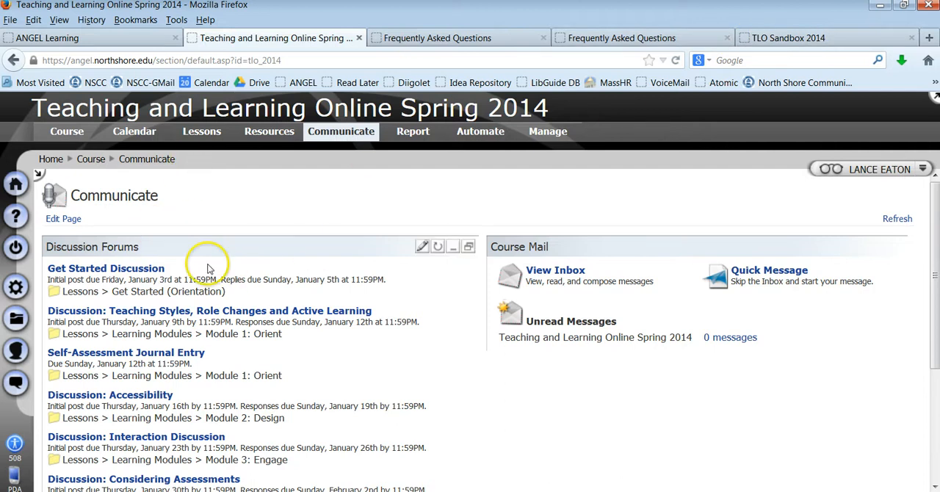
mouse_move(374, 277)
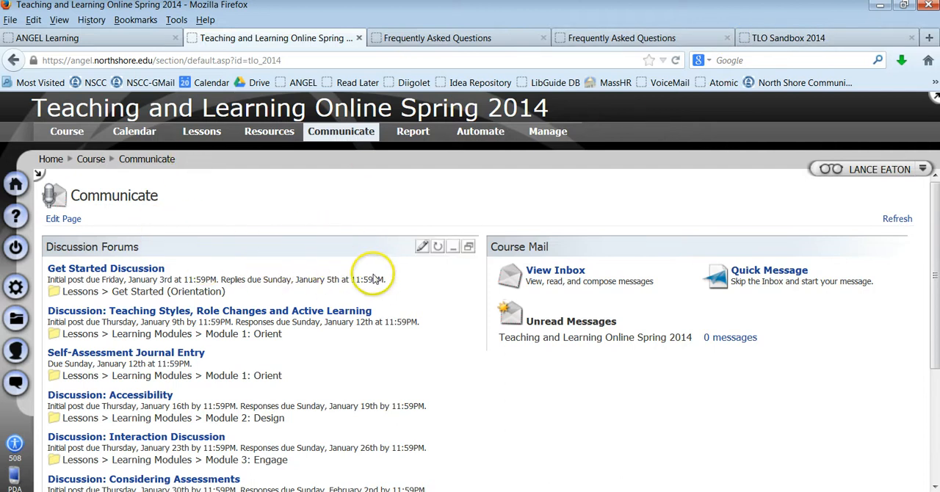
mouse_move(200, 291)
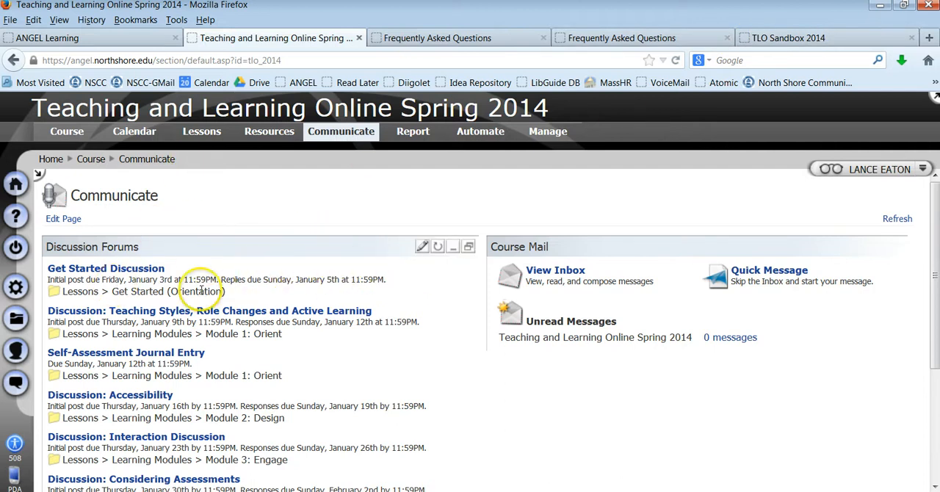
mouse_move(239, 291)
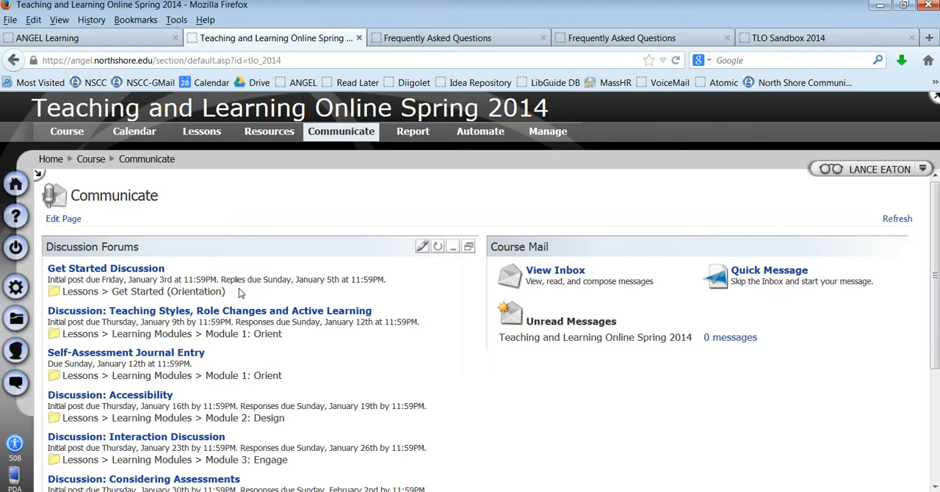
scroll(down, 3)
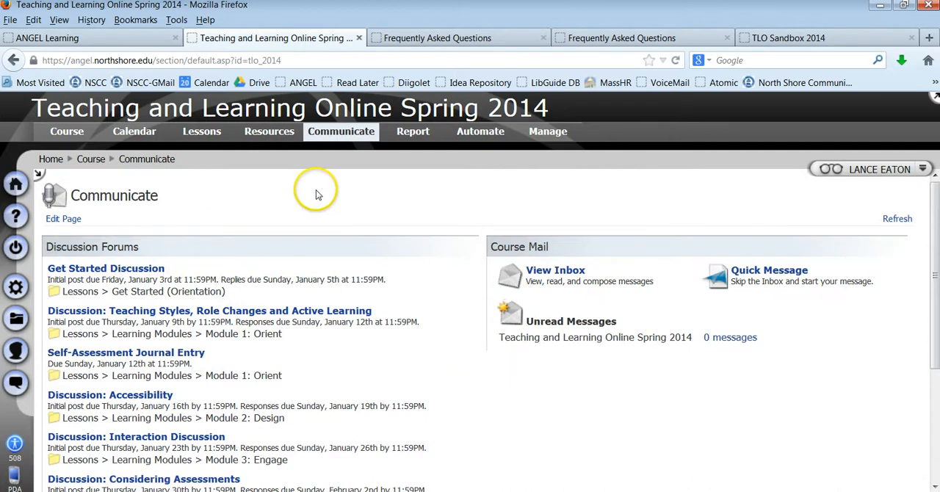
mouse_move(503, 419)
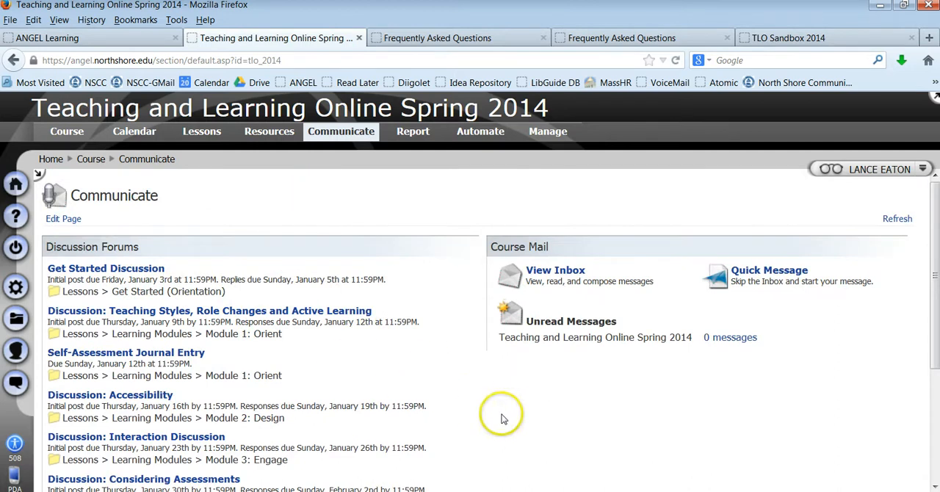
mouse_move(286, 155)
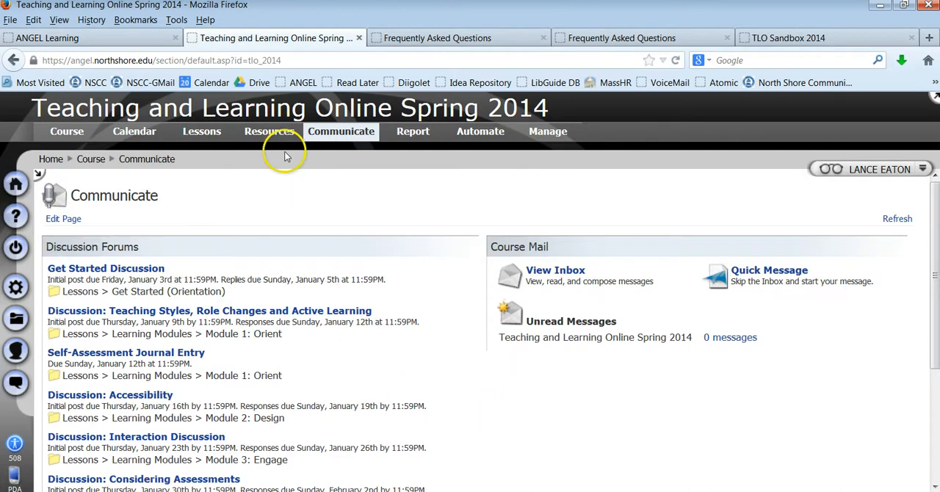
mouse_move(51, 159)
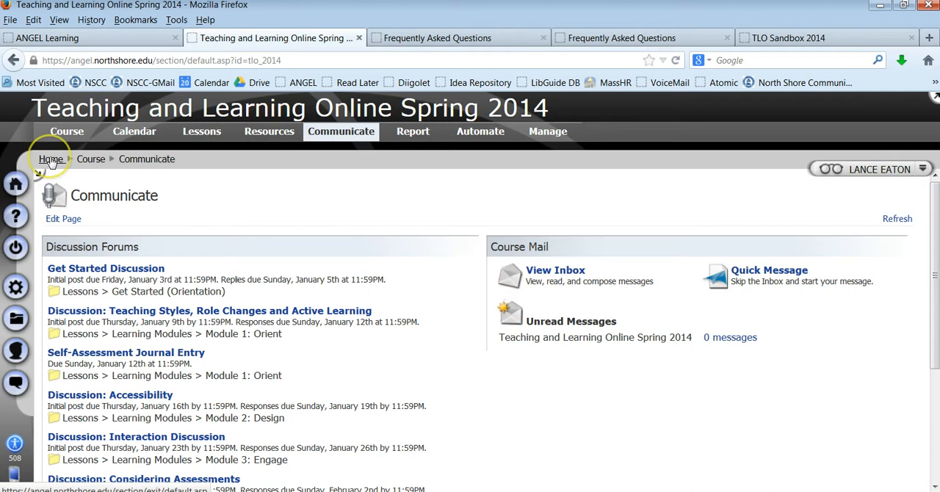
- Go to the ANGEL Home page and scroll the Courses list down to TLO Sandbox 2014
click(51, 158)
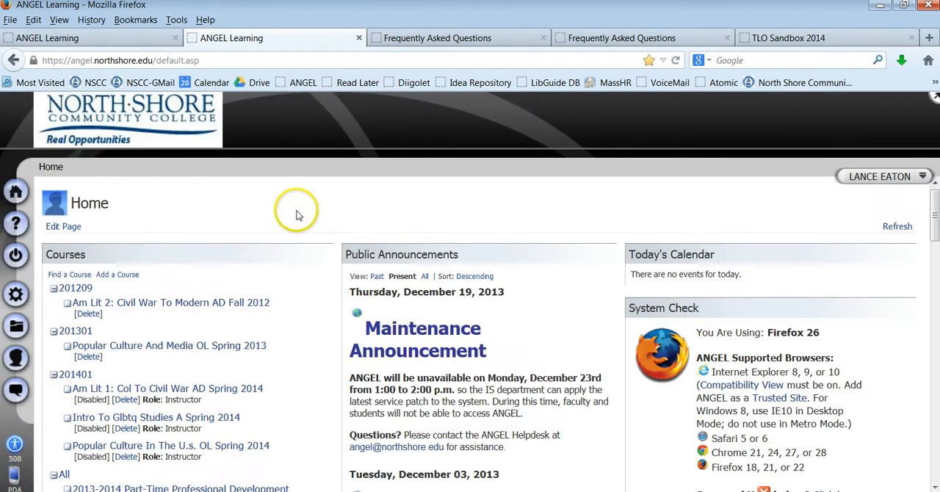
scroll(down, 3)
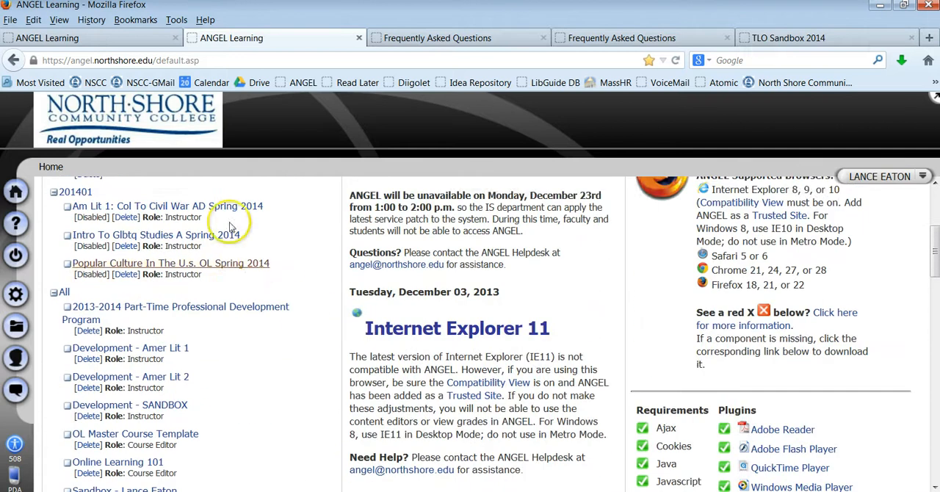
scroll(down, 3)
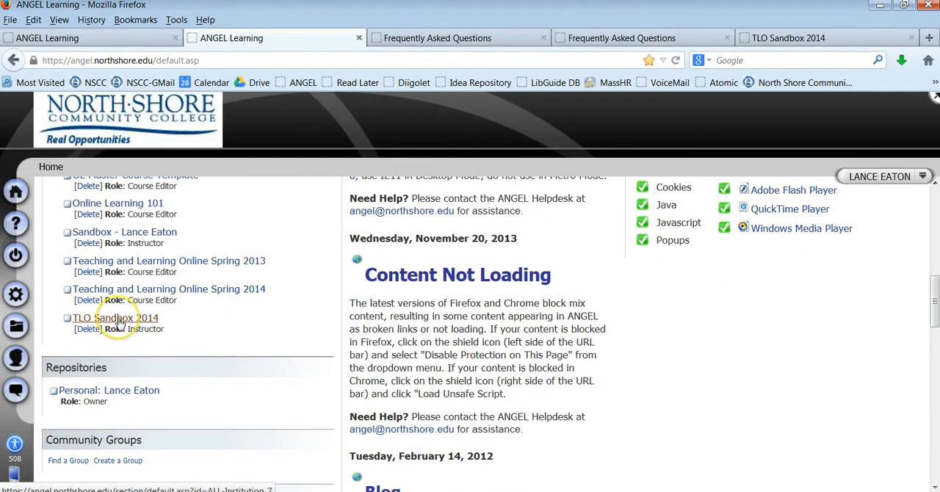
- Enter the TLO Sandbox 2014 course and show its Lessons, including Faculty Folders and Ice Breakers
click(114, 317)
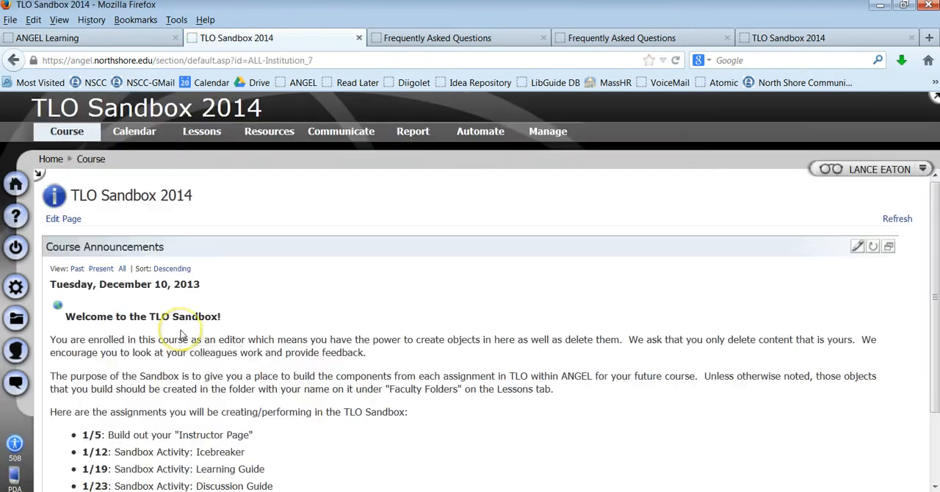
mouse_move(182, 338)
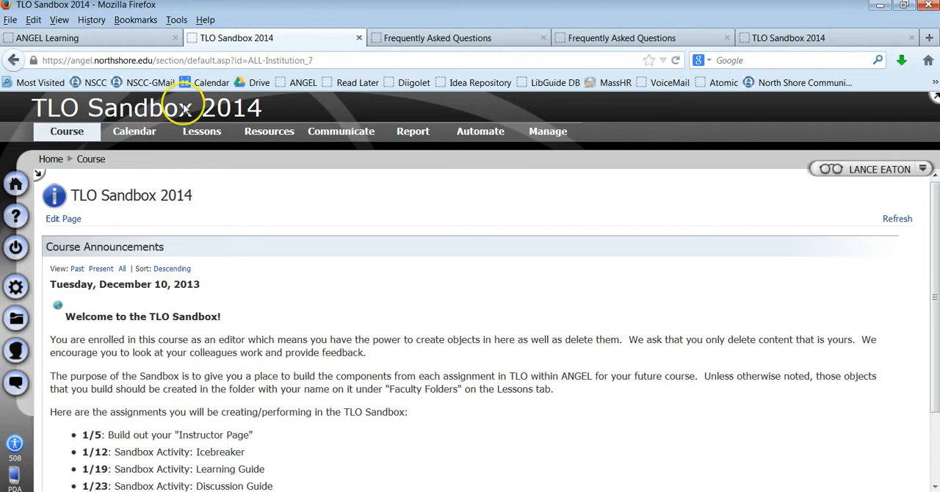
click(201, 130)
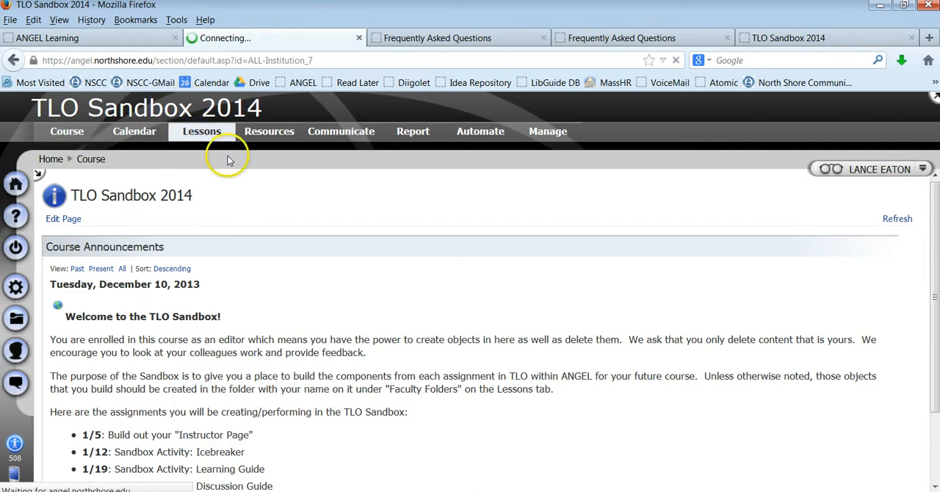
click(201, 130)
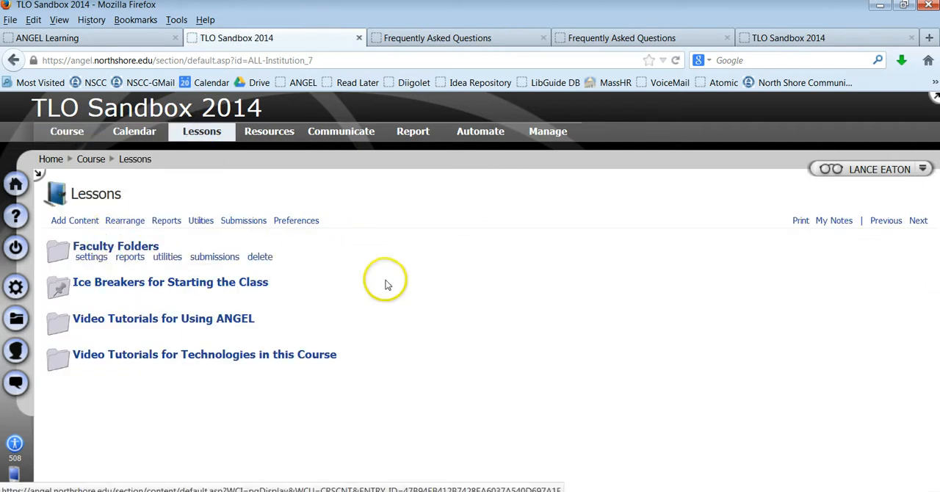